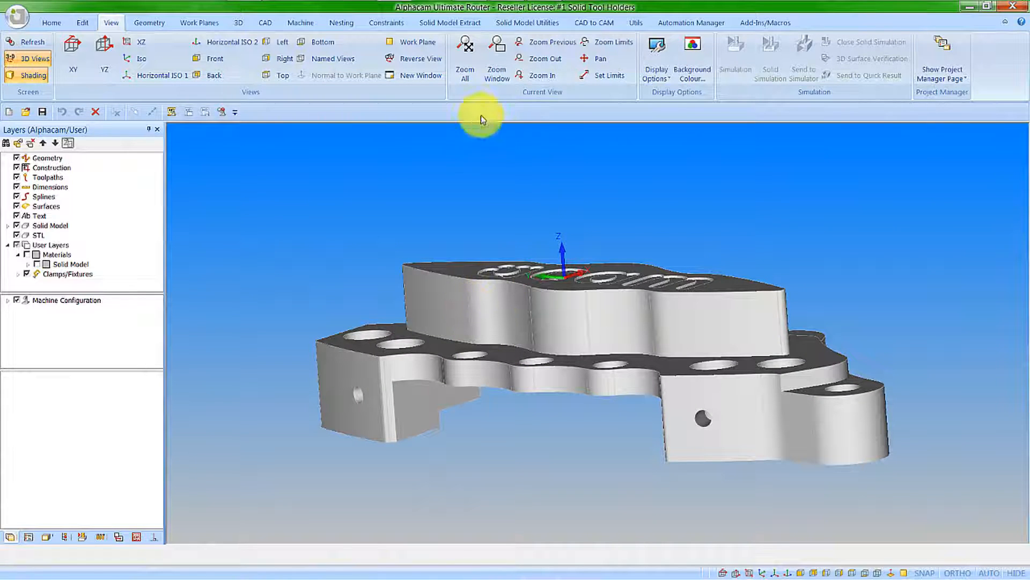
# Extract drillable holes from the solid using Highest Hole, creating Blind and Through Holes layers
pyautogui.click(451, 22)
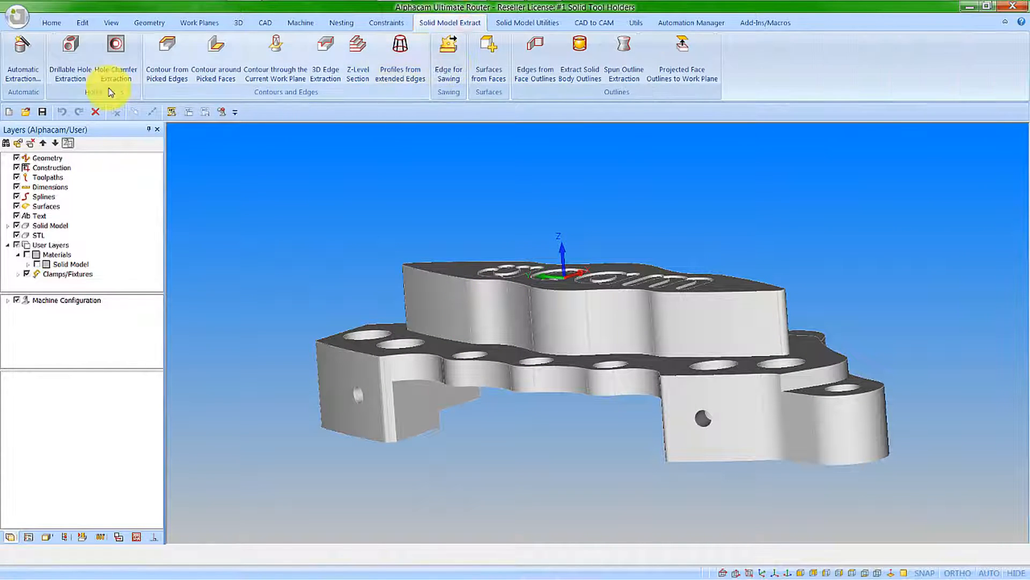
pyautogui.click(69, 56)
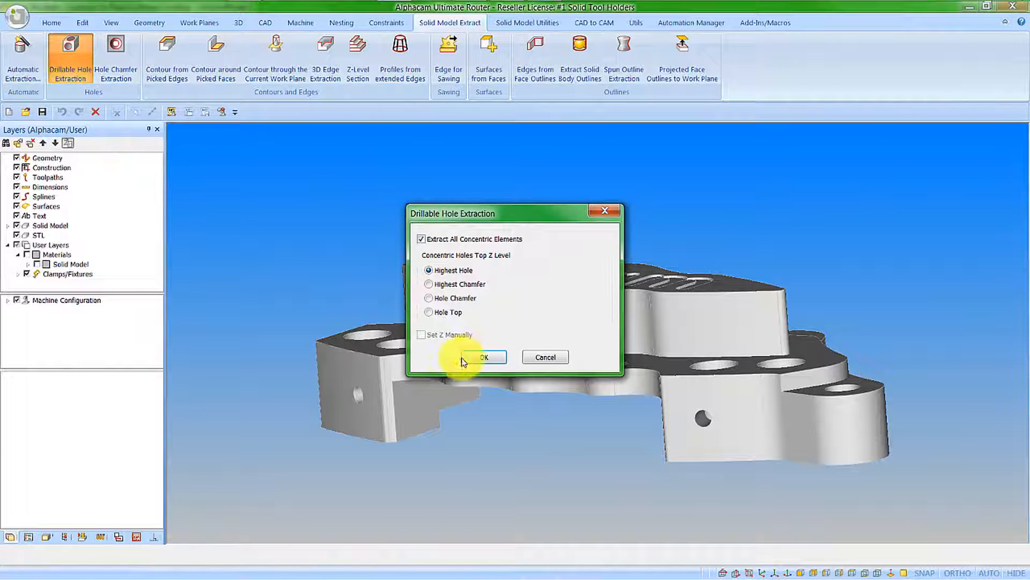
pyautogui.click(484, 357)
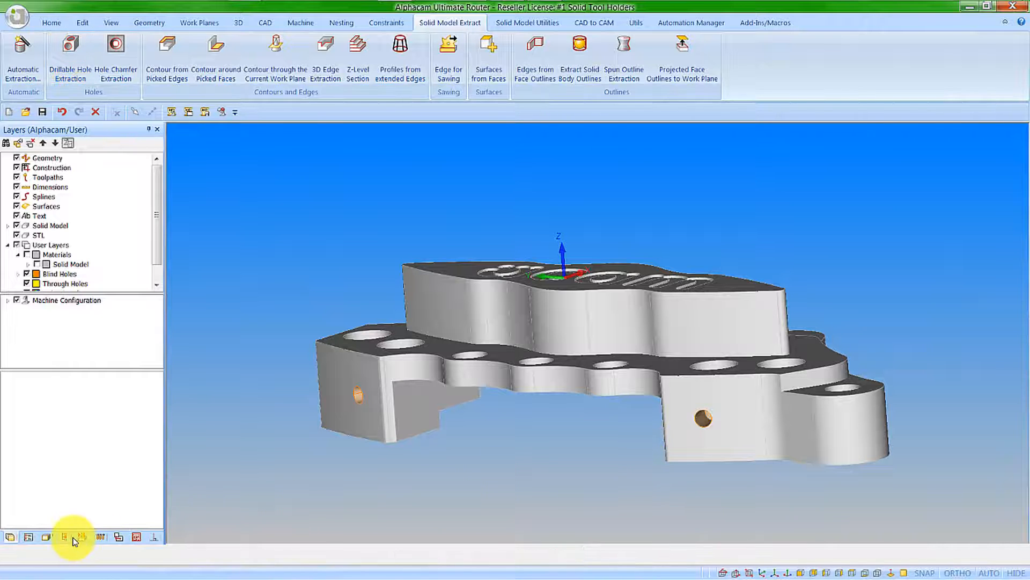
# Apply the Caliper Drill style from the 2016 R1 machining styles folder to the holes
pyautogui.click(81, 537)
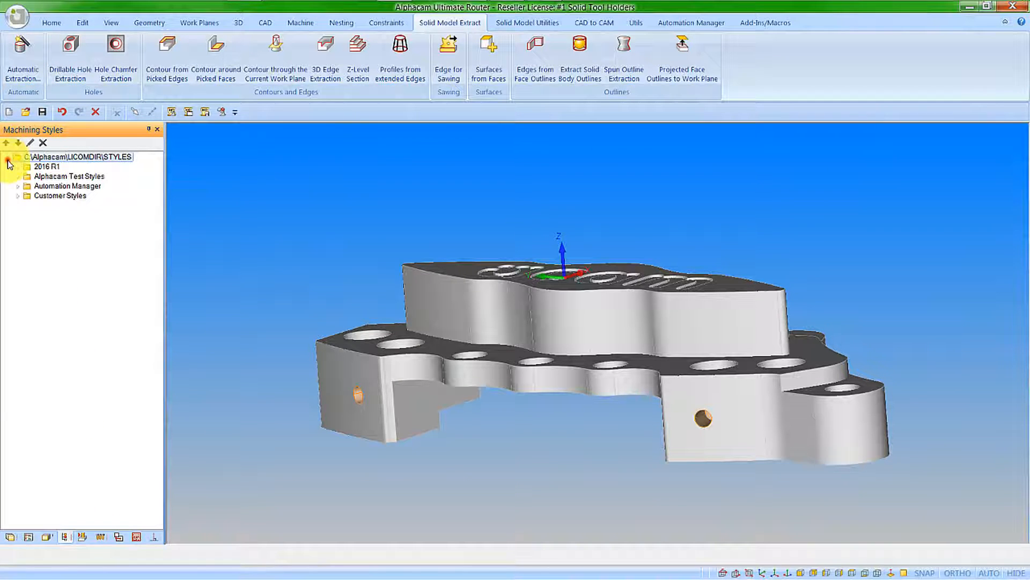
pyautogui.click(20, 167)
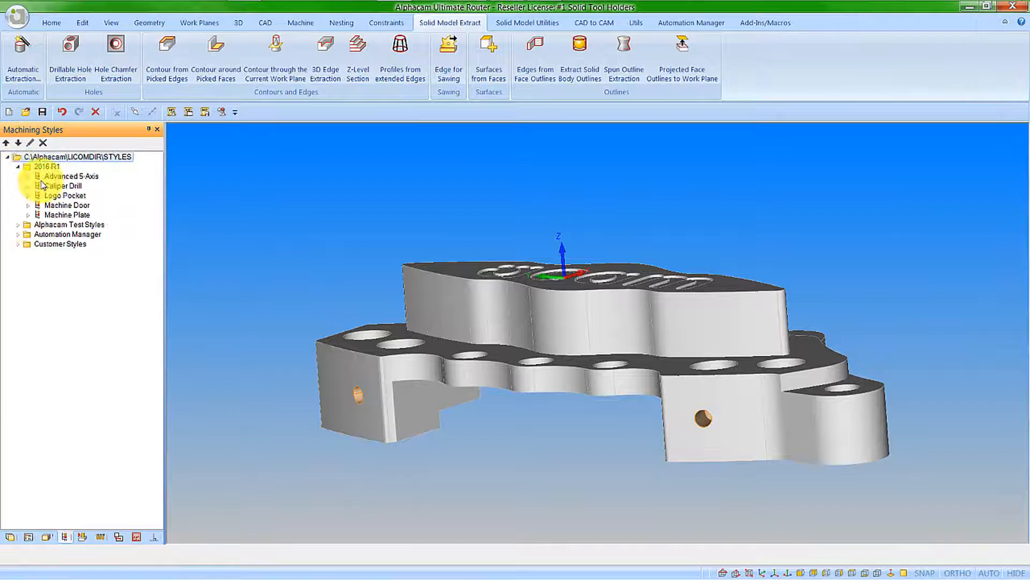
pyautogui.rightClick(64, 185)
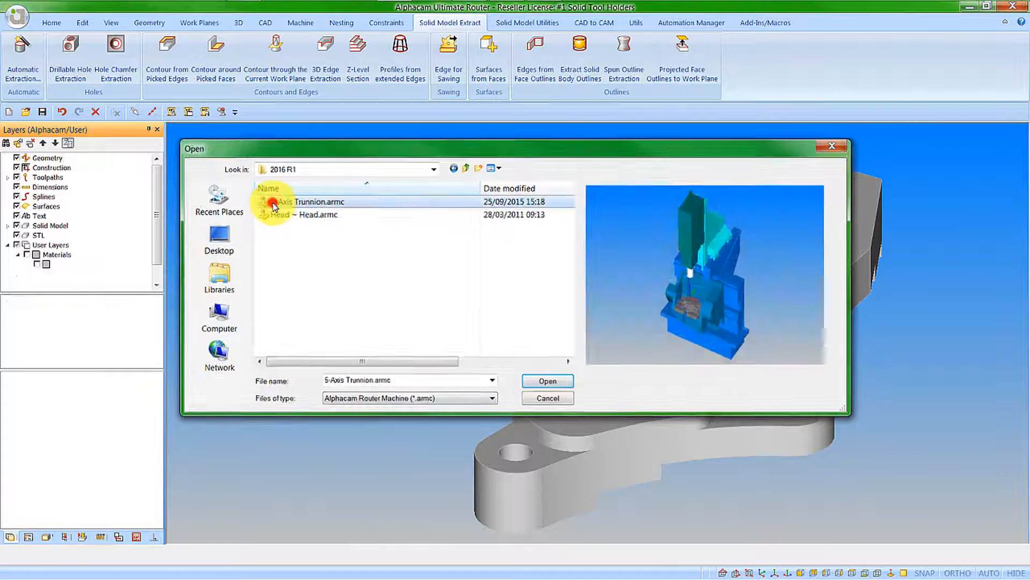
# Load the 5-Axis Trunnion.armc machine and show the Simulation panel
pyautogui.click(546, 381)
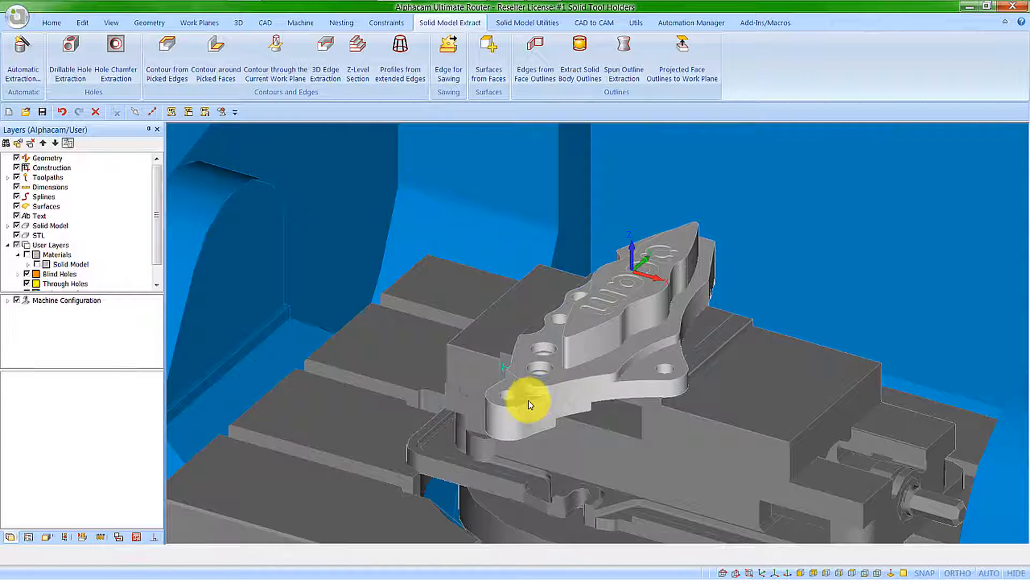
pyautogui.click(83, 536)
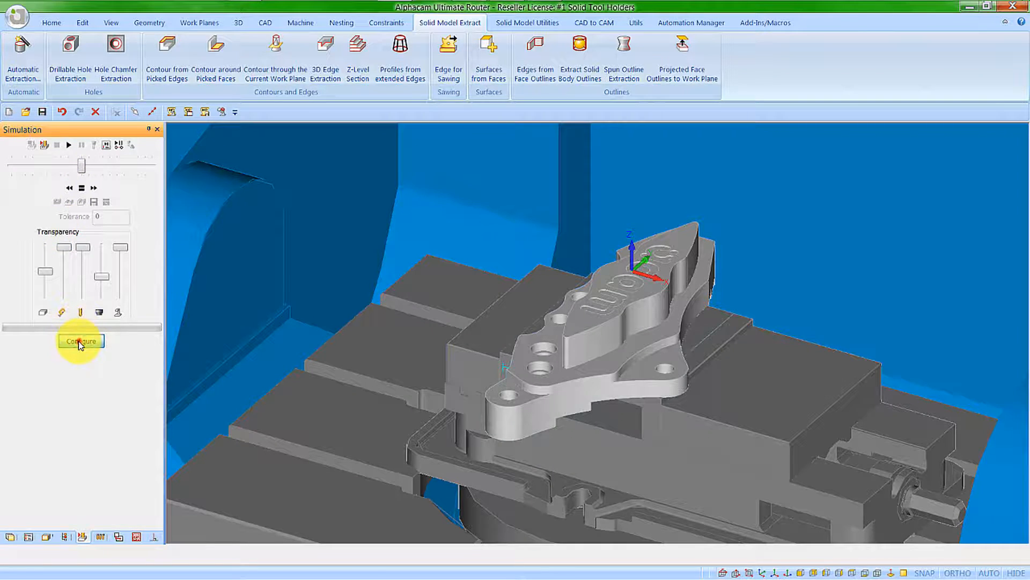
pyautogui.click(81, 341)
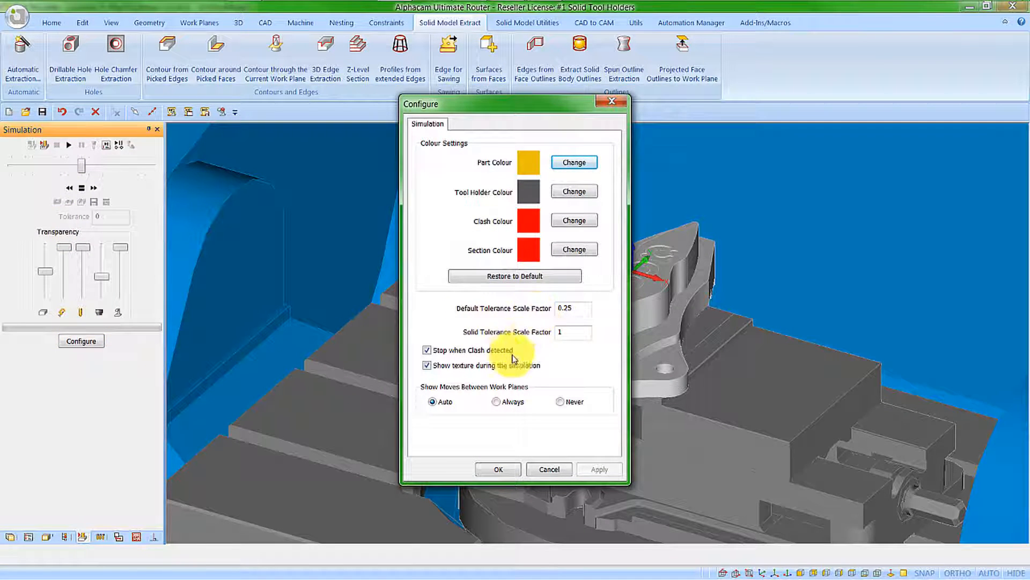
pyautogui.moveTo(542, 340)
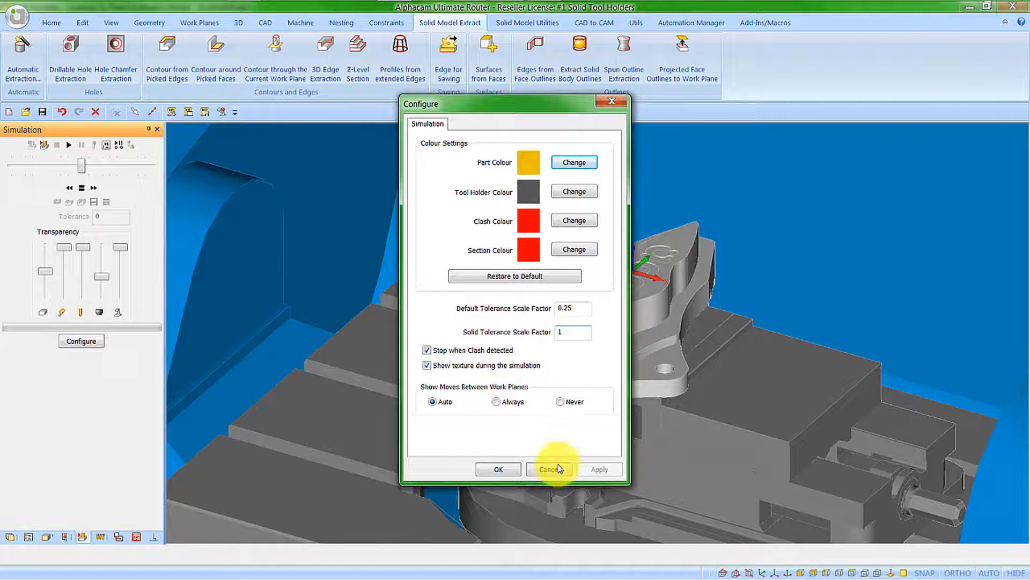
pyautogui.click(550, 469)
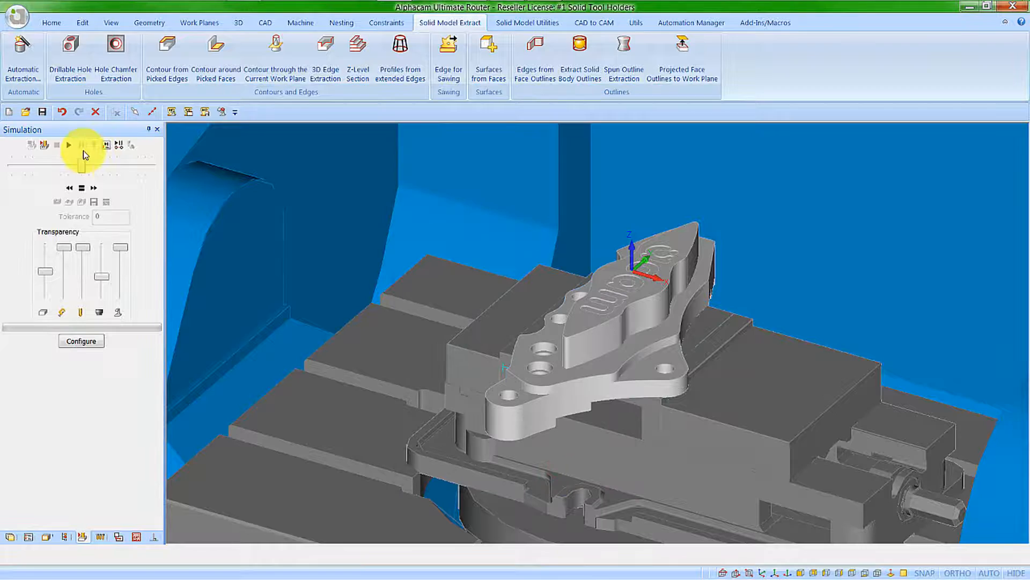
# Start the solid simulation and set Solid Tolerance Scale Factor to 0.1
pyautogui.click(68, 146)
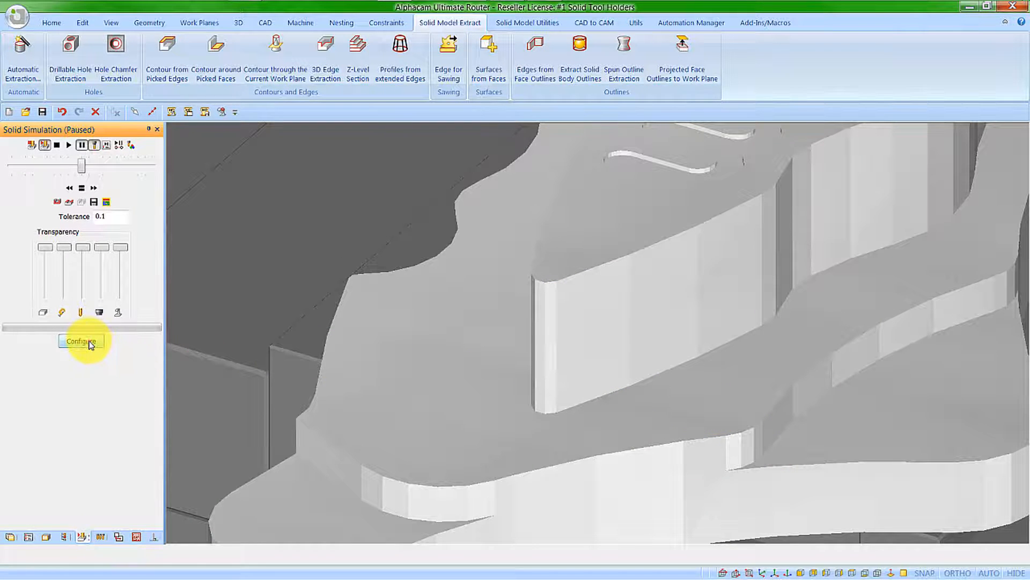
pyautogui.click(81, 340)
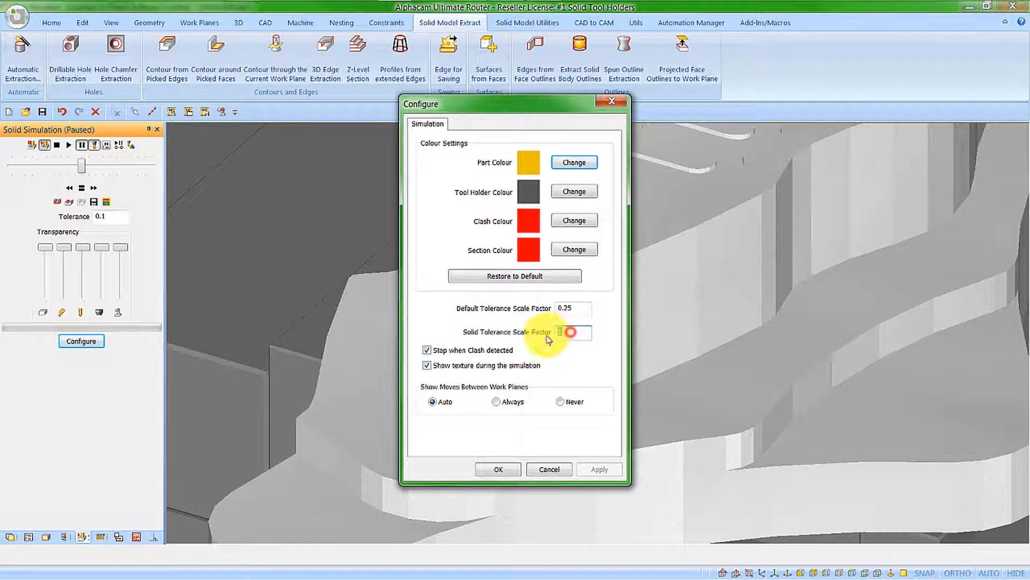
pyautogui.write('0.1')
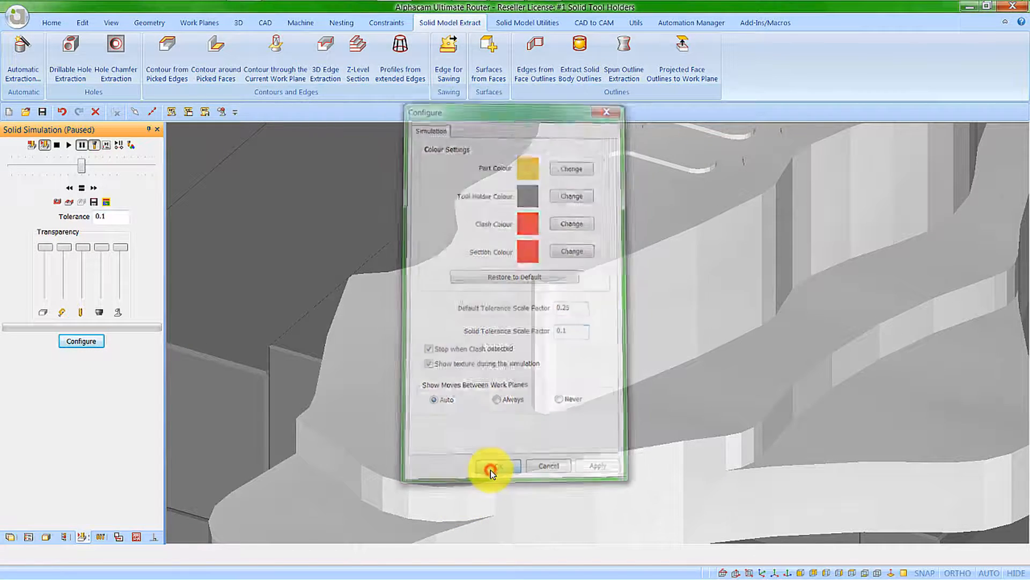
pyautogui.click(498, 465)
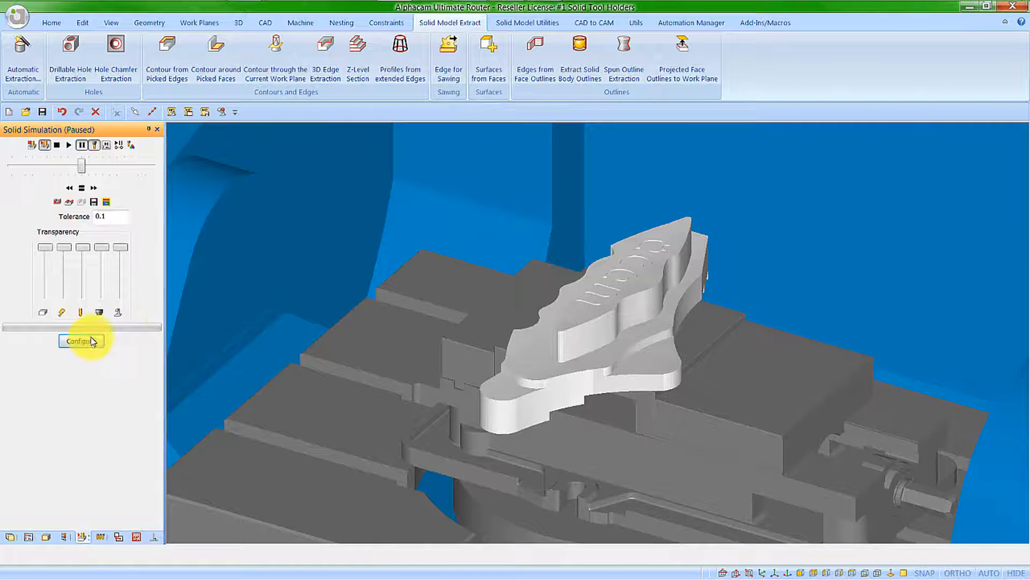
# Confirm the simulation settings unchanged and resume playback until a clash is reported
pyautogui.click(80, 340)
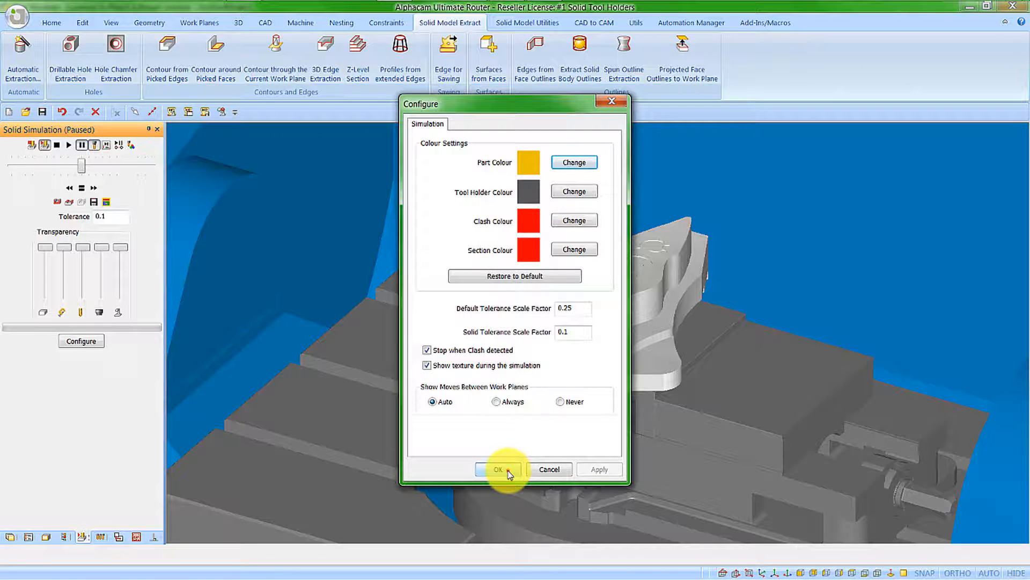
pyautogui.click(498, 468)
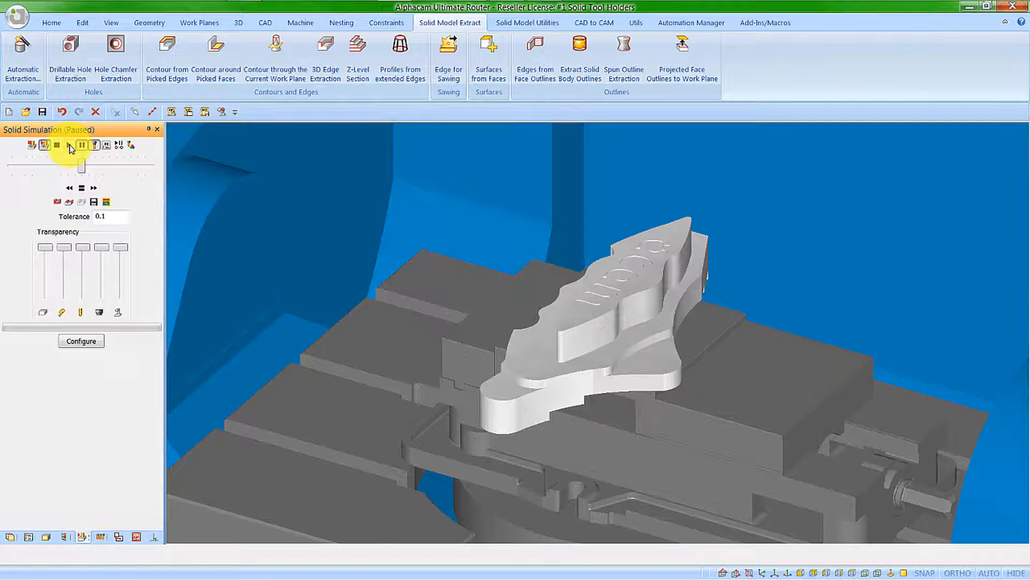
pyautogui.click(69, 145)
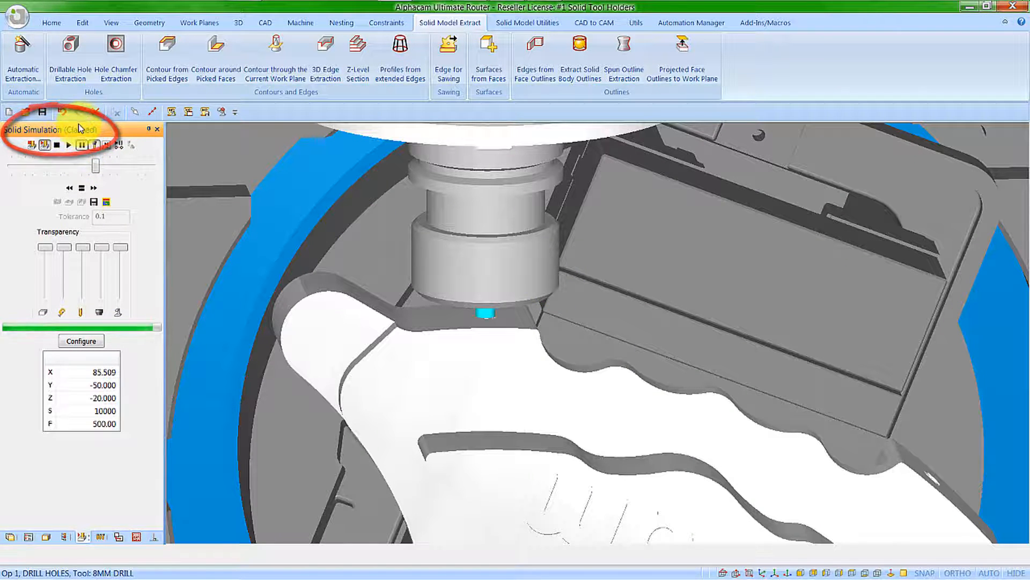
# Step and play past the red clash mark, then stop the solid simulation
pyautogui.click(69, 146)
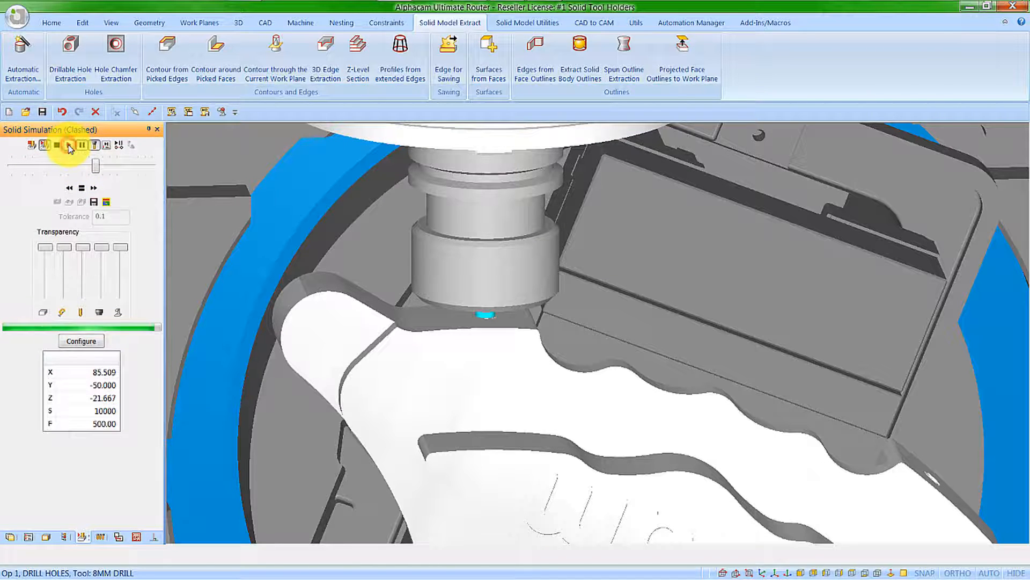
pyautogui.click(69, 146)
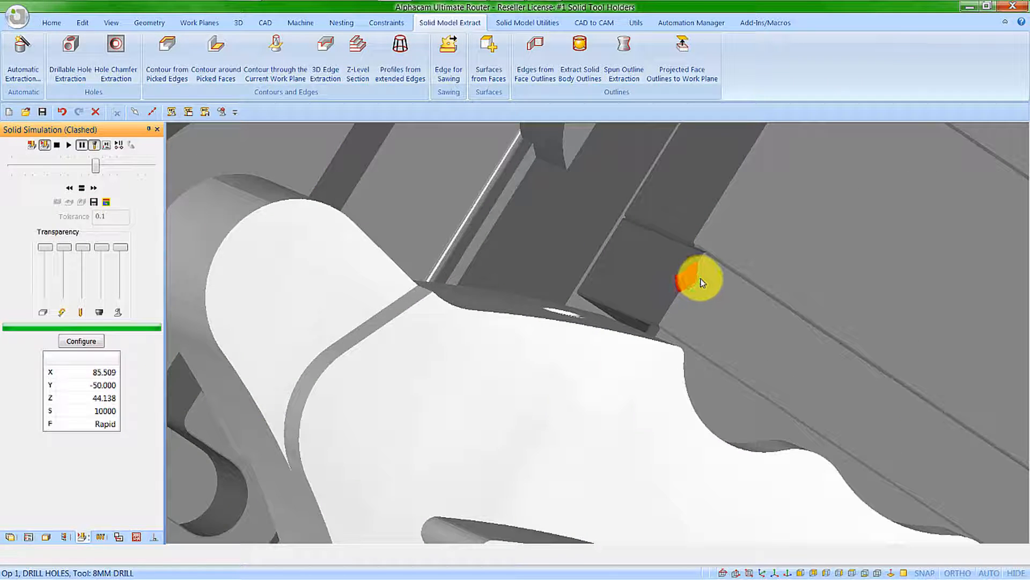
pyautogui.click(45, 145)
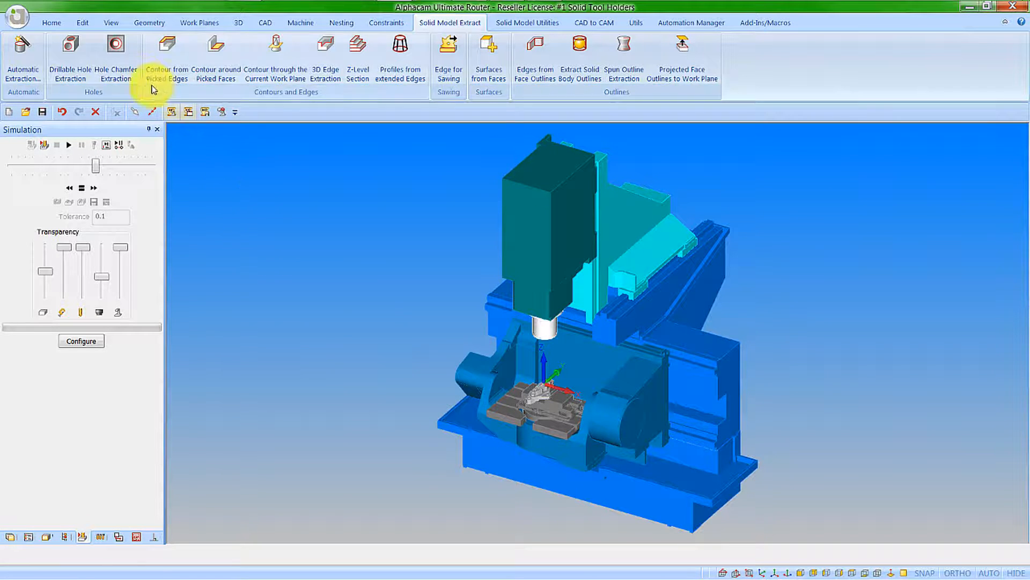
# Send the job to Alphacam Simulator and play until it stops at the collision
pyautogui.click(110, 23)
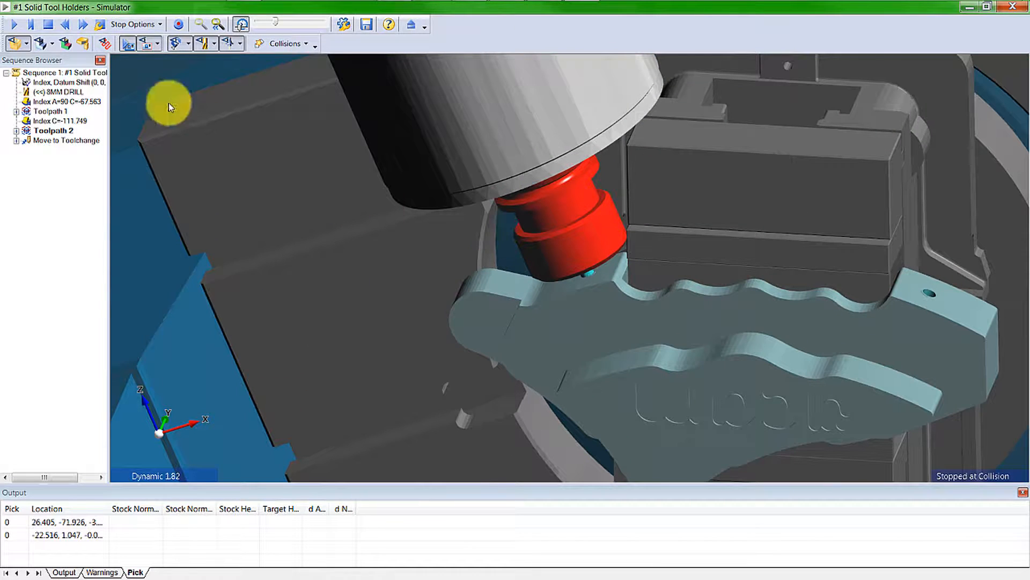
# Resume Simulator playback past the collision and rotate to view the whole trunnion table
pyautogui.click(12, 25)
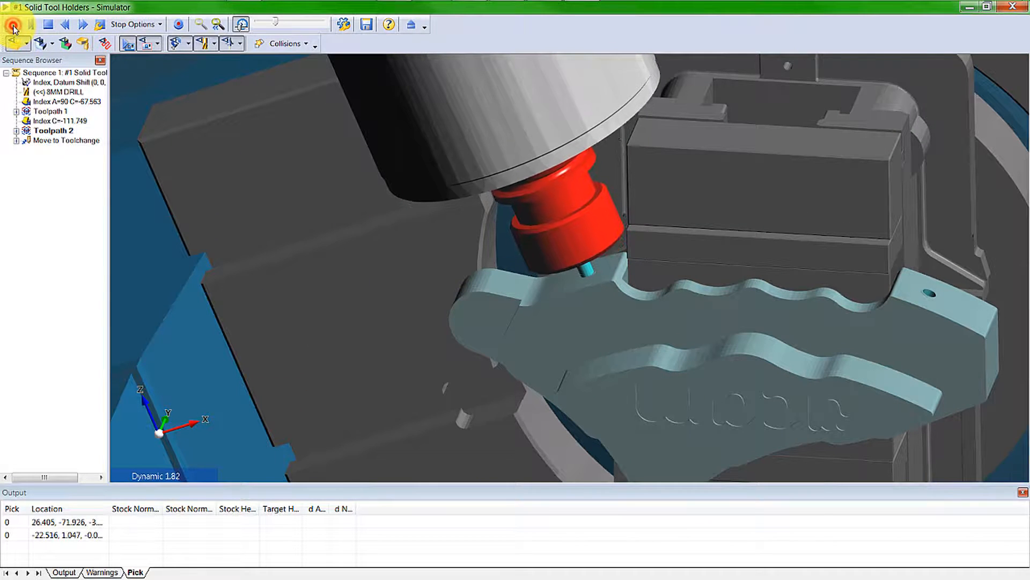
pyautogui.click(13, 24)
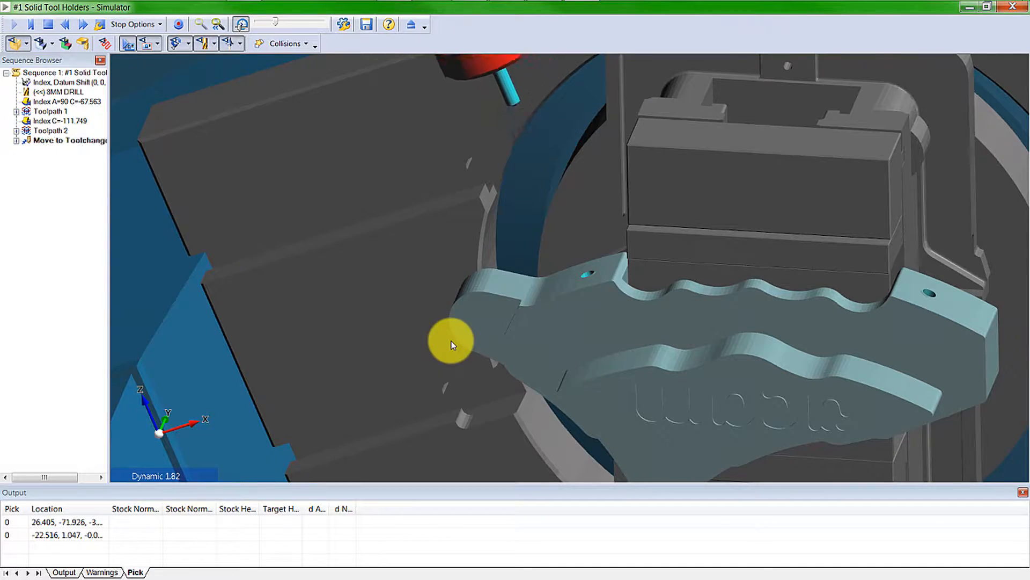
pyautogui.moveTo(452, 345); pyautogui.dragTo(500, 370)
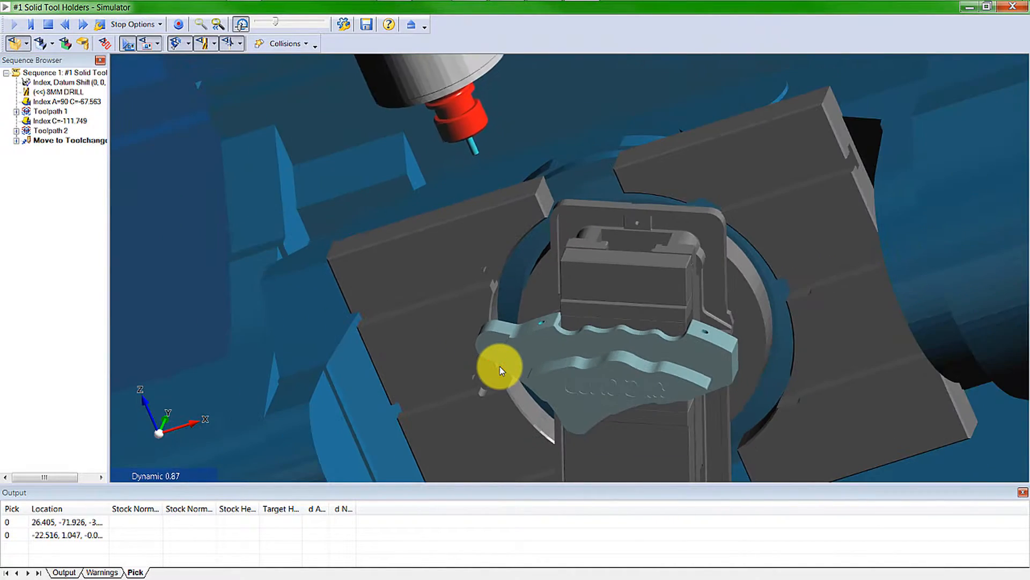